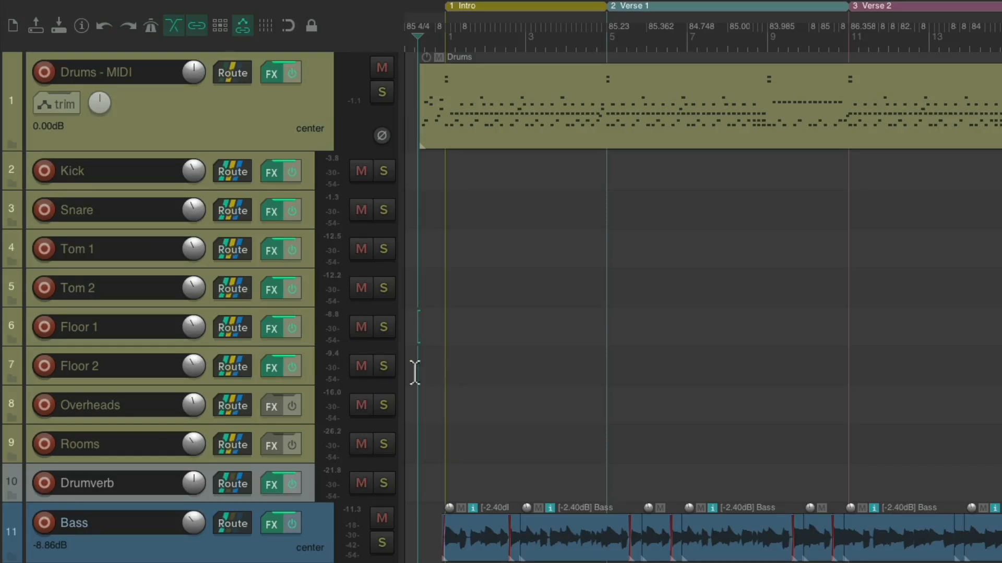
# Open the Add FX plugin browser for the soloed Overheads track.
pyautogui.click(270, 406)
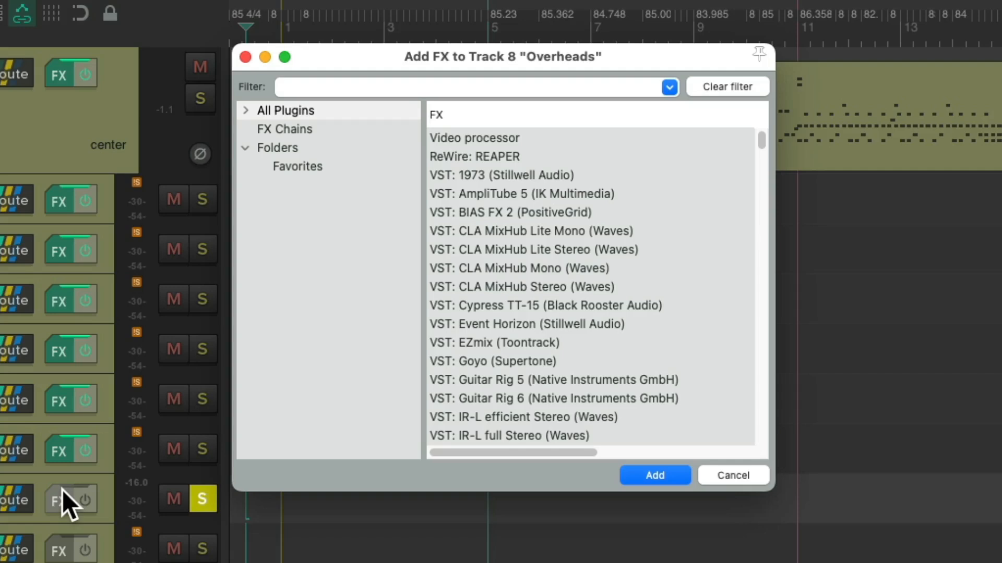
# Narrow the Add FX plugin list to the Favorites folder.
pyautogui.click(297, 166)
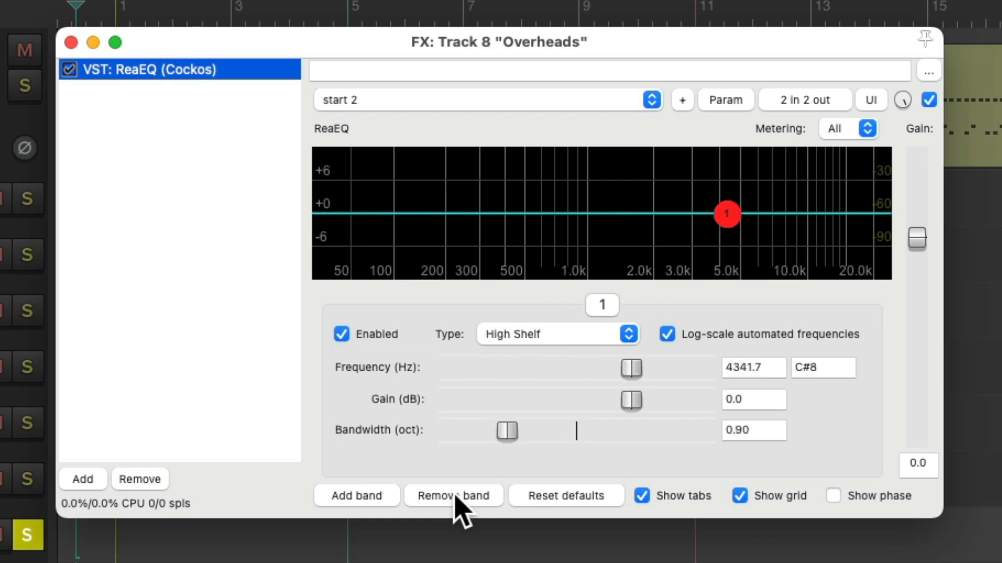
pyautogui.moveTo(725, 214)
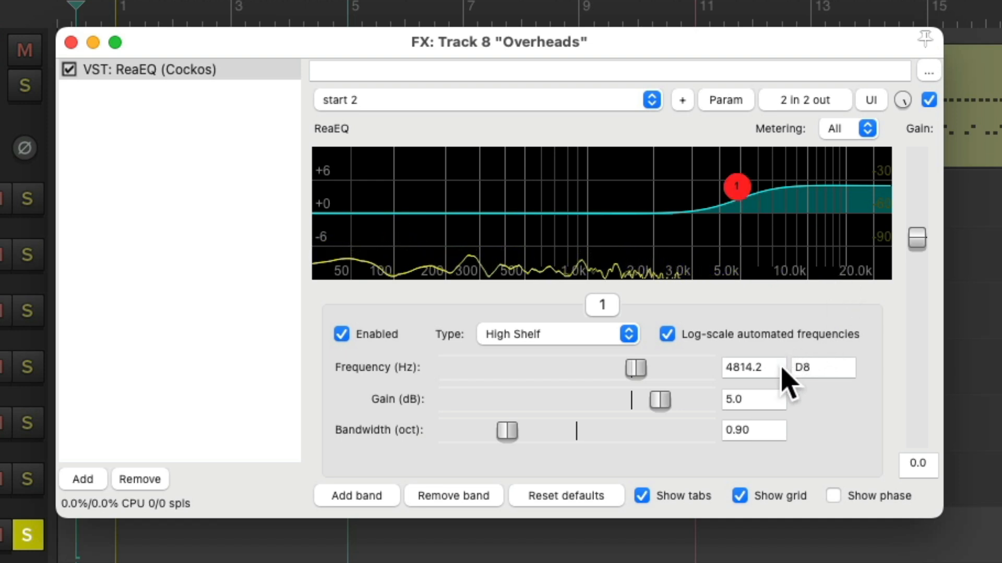
pyautogui.moveTo(779, 409)
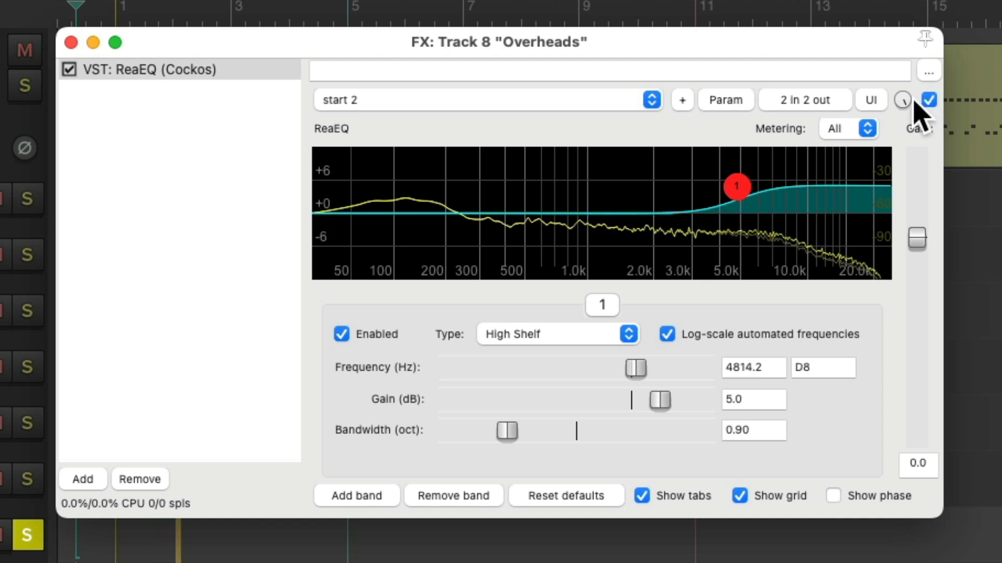
pyautogui.moveTo(697, 262)
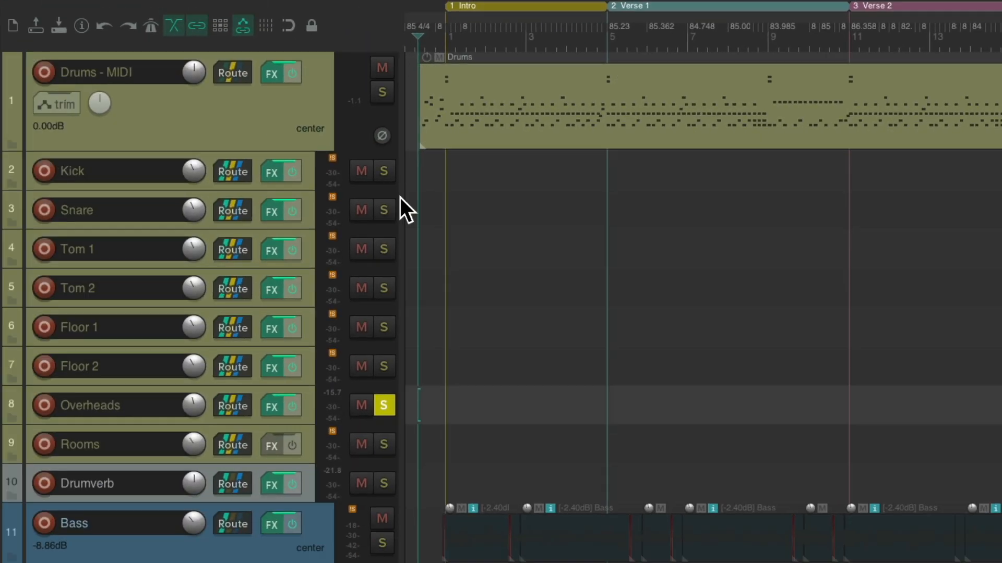
# Unsolo the Overheads track and solo the Rooms track.
pyautogui.click(382, 405)
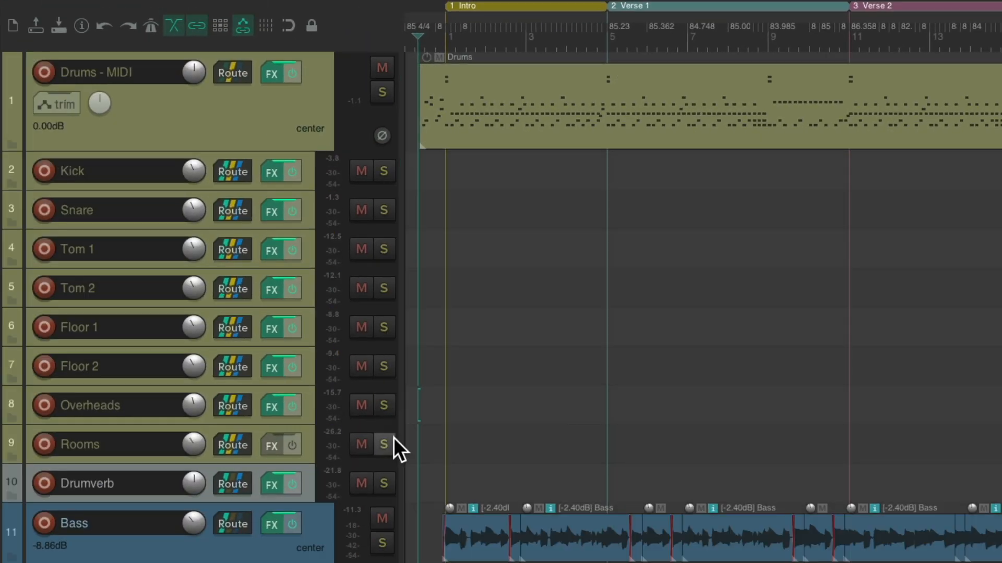
pyautogui.click(383, 445)
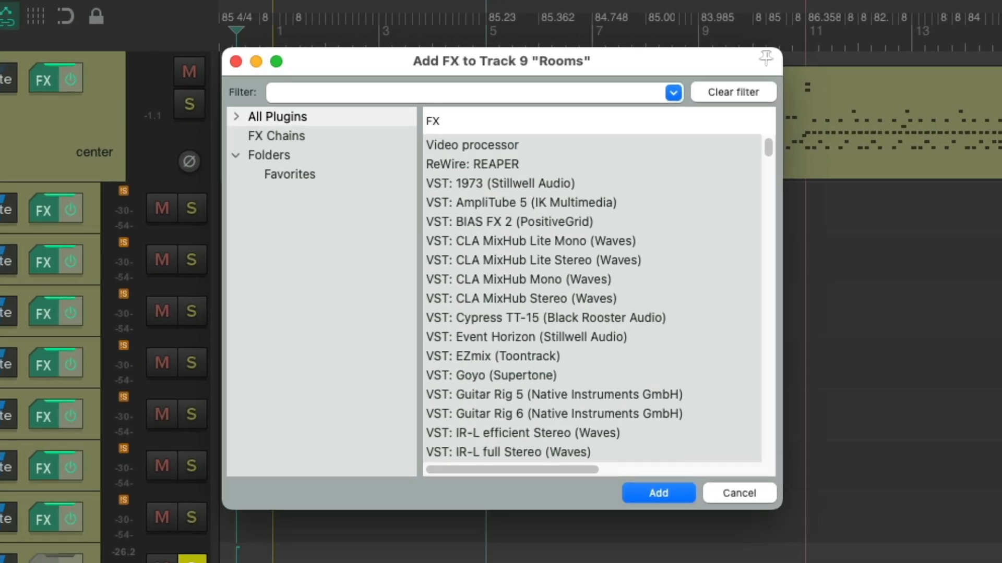
# Add JS: 1175 Compressor from Favorites to the Rooms track.
pyautogui.click(289, 174)
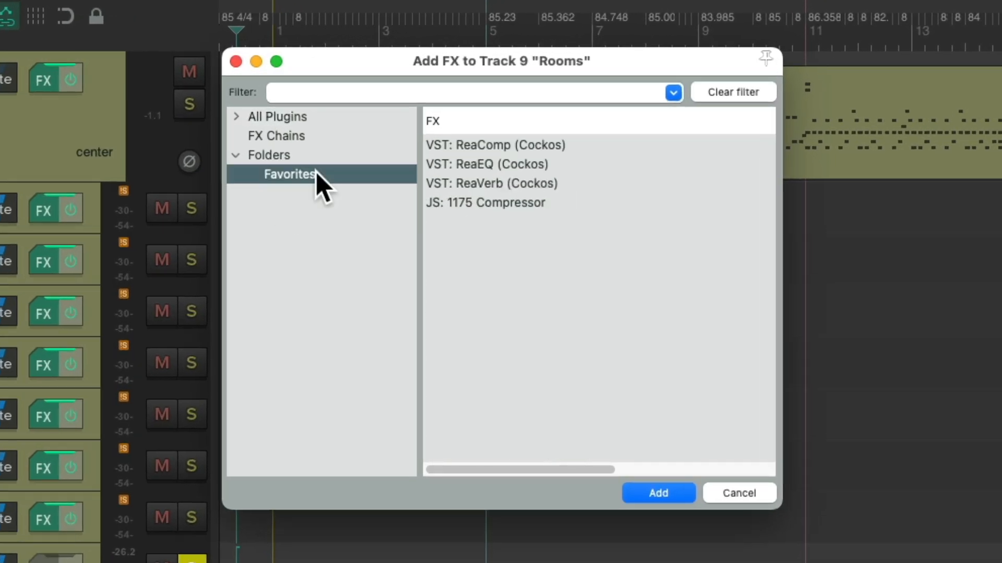
pyautogui.click(486, 203)
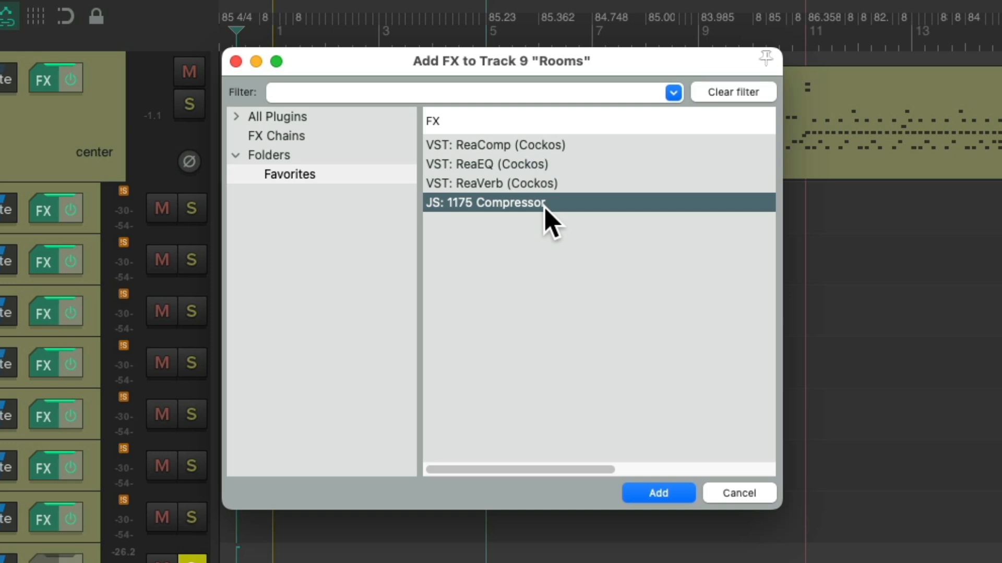
pyautogui.moveTo(578, 220)
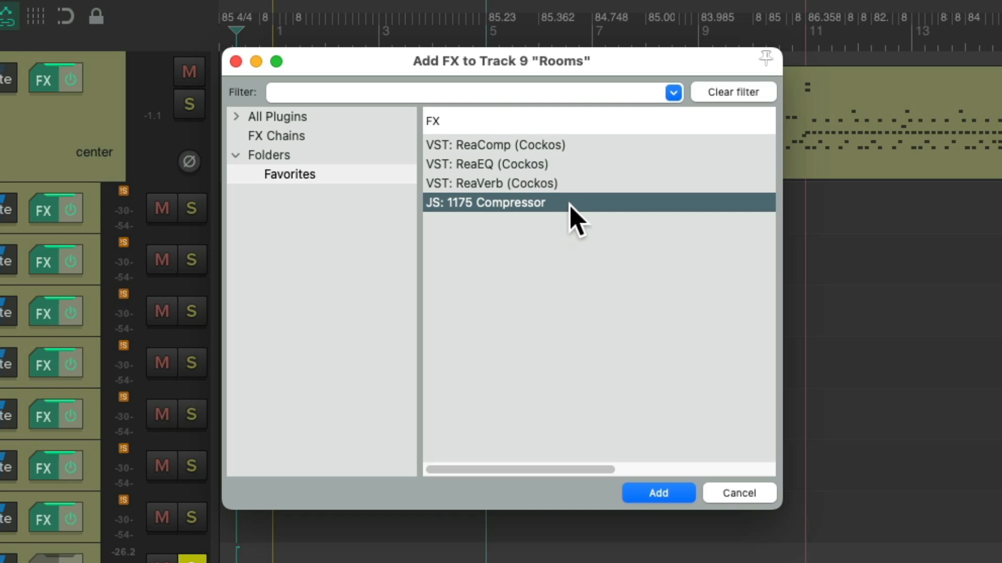
pyautogui.click(657, 493)
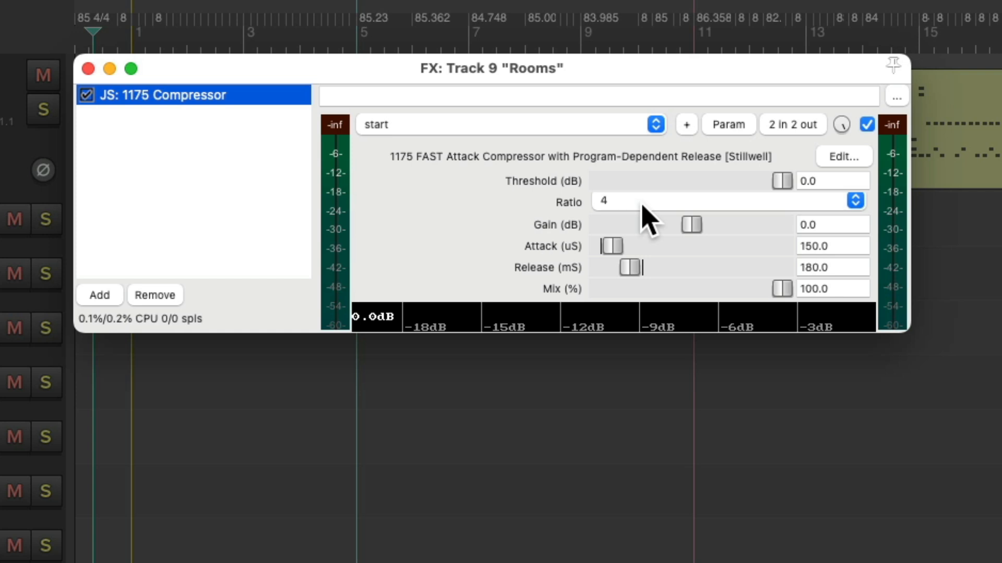
pyautogui.moveTo(792, 191)
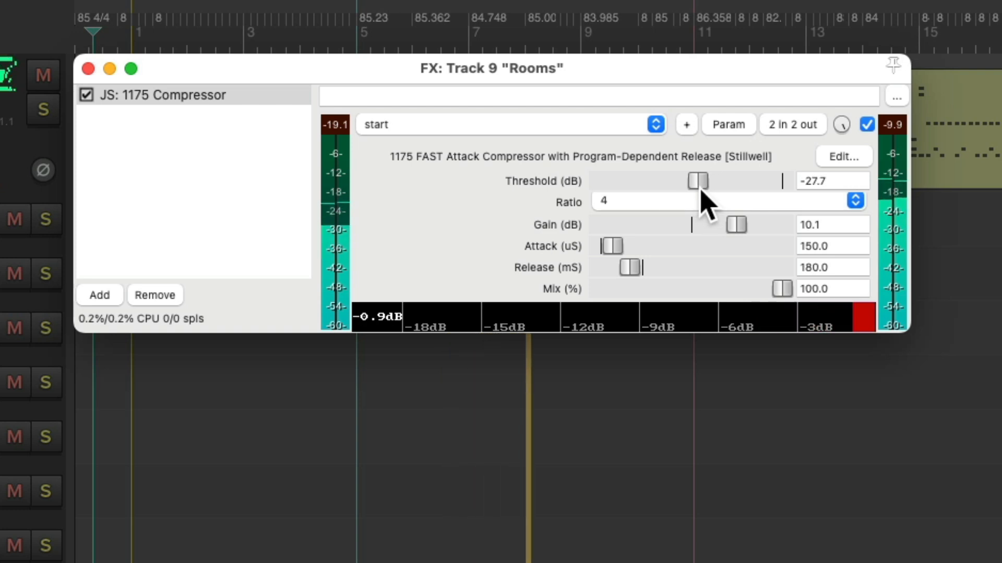
pyautogui.moveTo(616, 268)
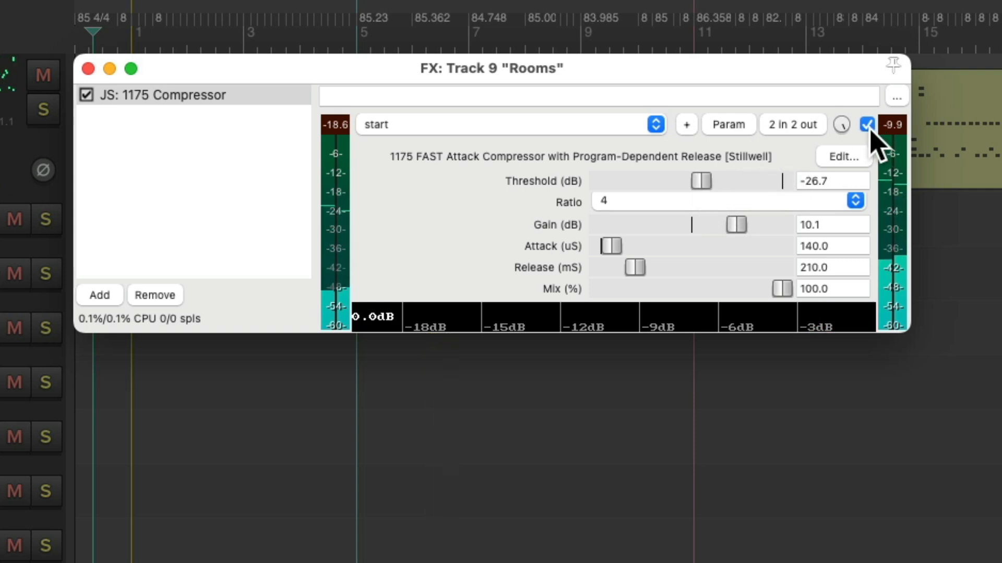
# Switch off the Rooms 1175 Compressor to compare with the uncompressed sound.
pyautogui.click(87, 94)
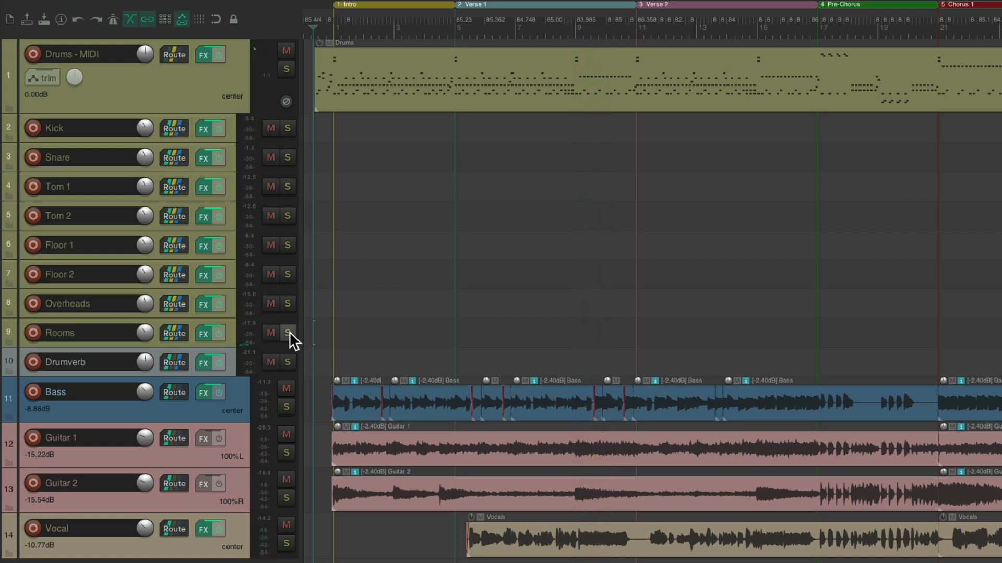
# Mute the Drumverb track, keeping the Rooms compression and Overheads EQ.
pyautogui.click(285, 362)
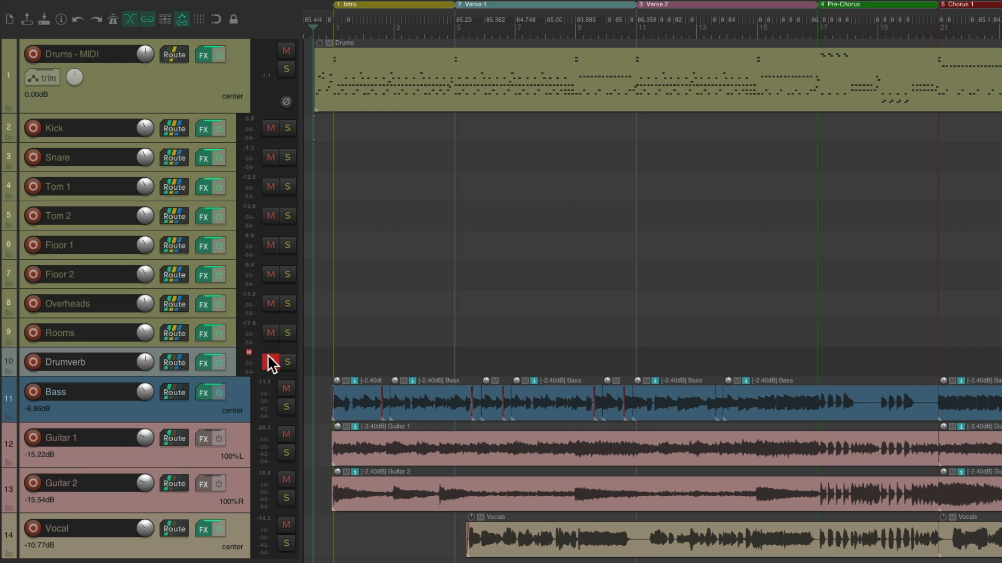
pyautogui.click(270, 362)
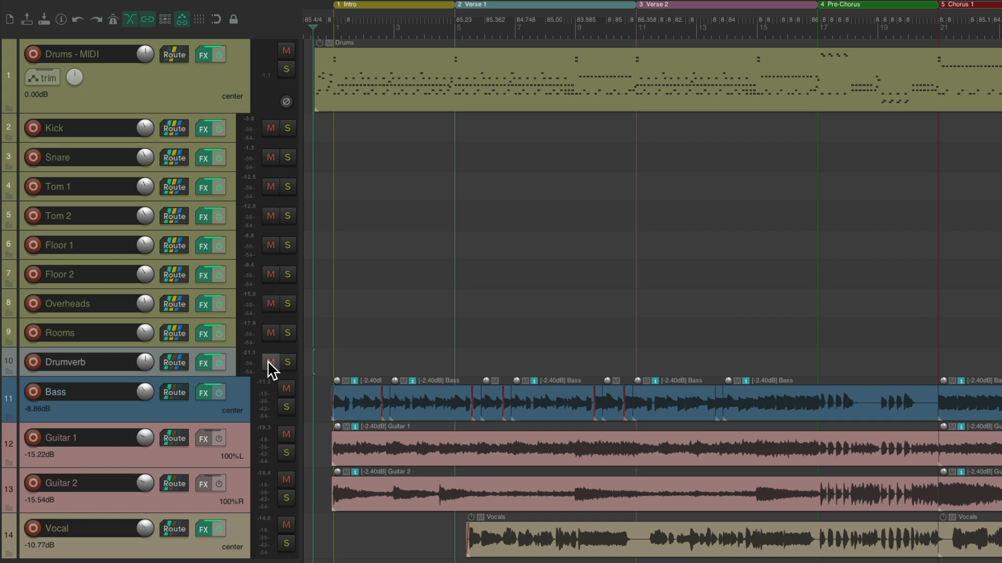
pyautogui.moveTo(383, 109)
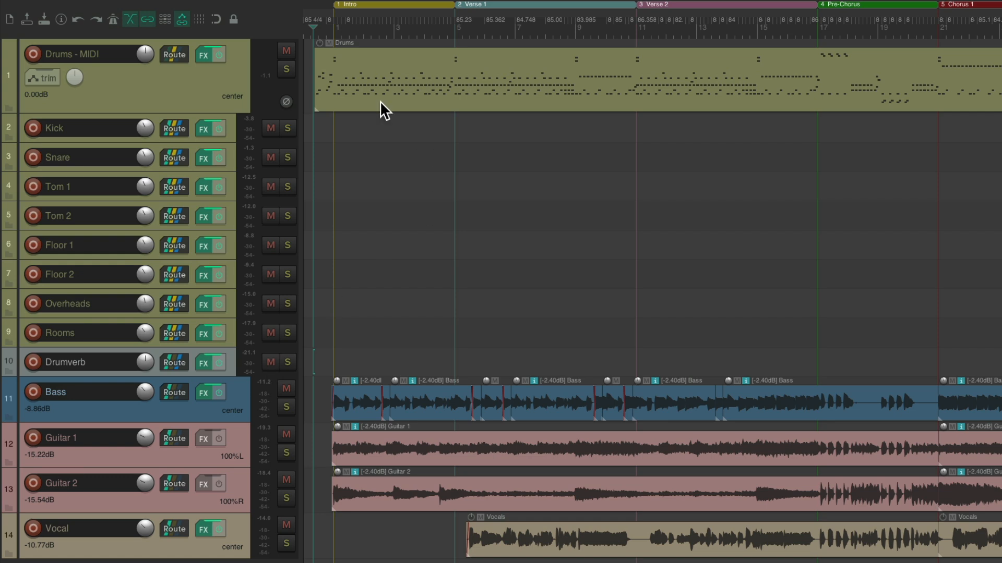
pyautogui.moveTo(416, 106)
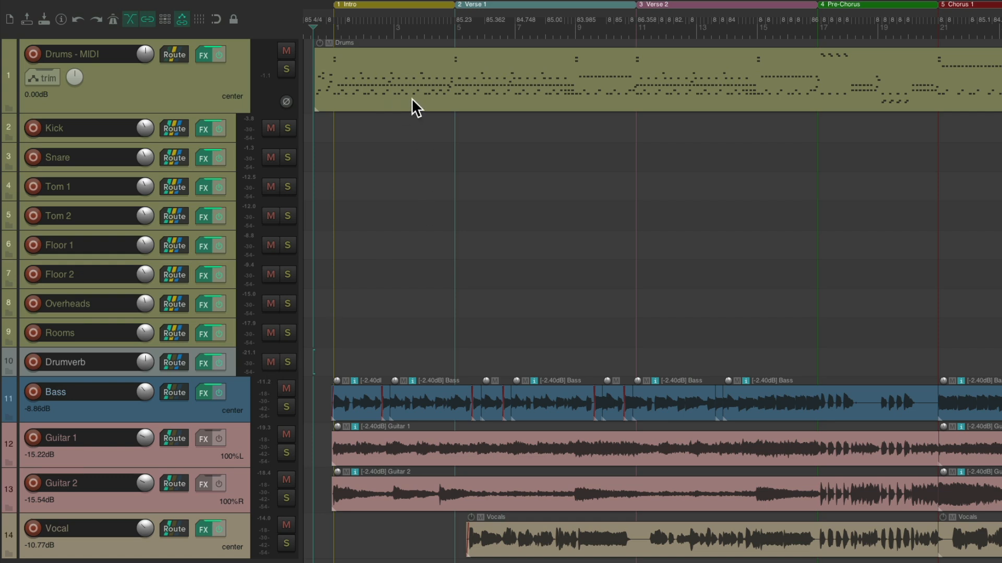
pyautogui.moveTo(401, 252)
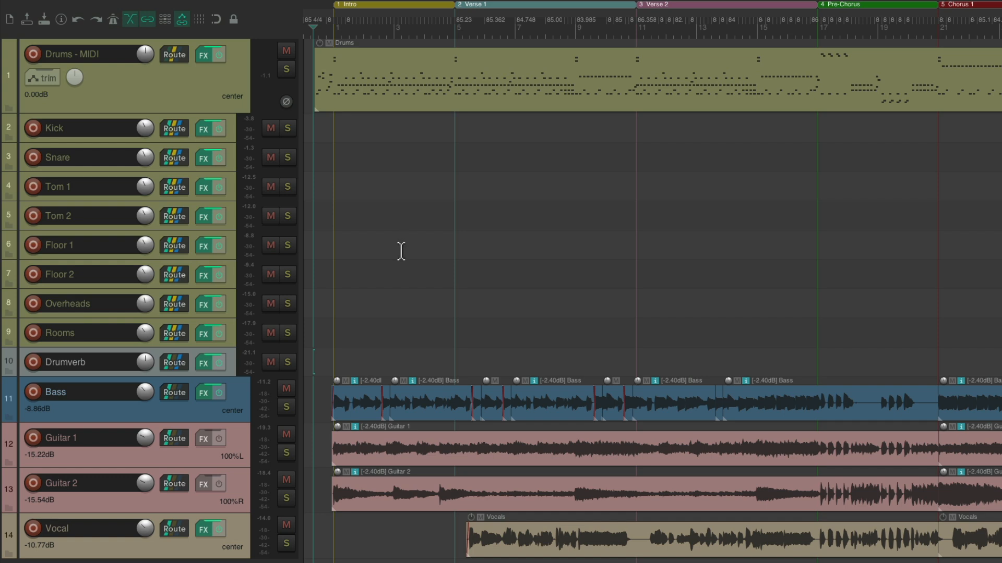